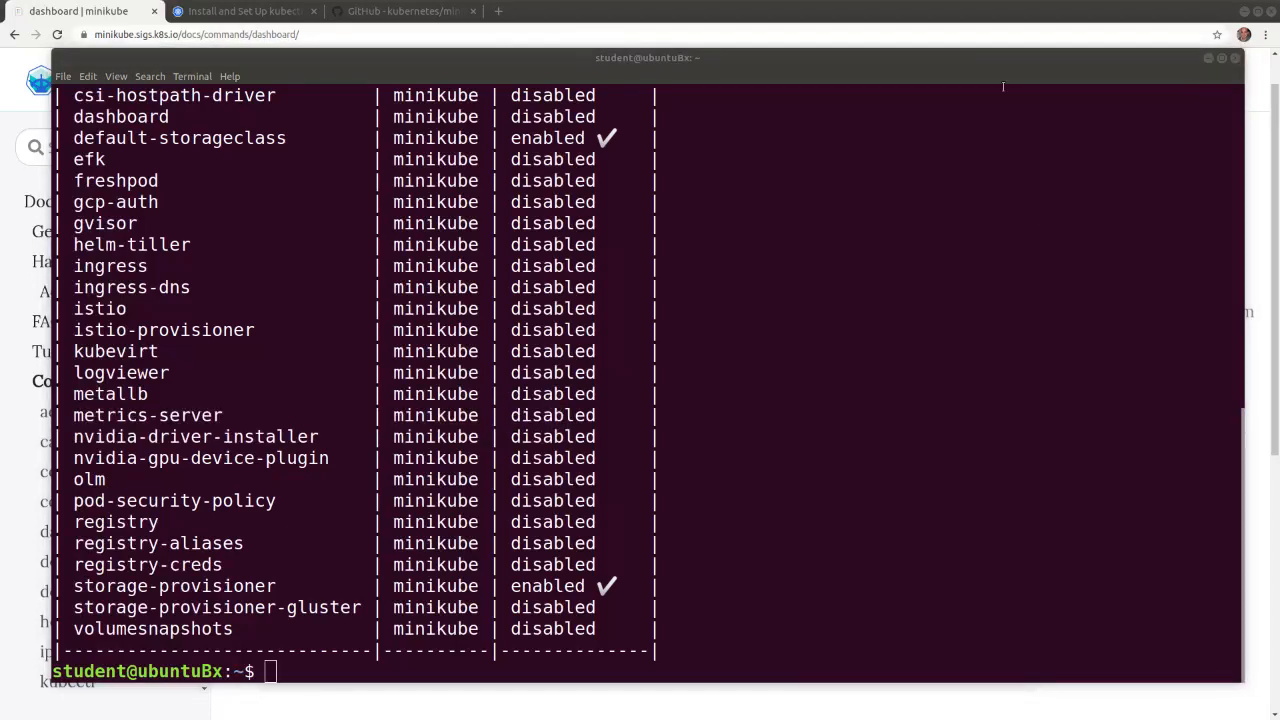
Step: Enable the metrics-server and dashboard Minikube addons from the terminal
{"action": "type", "text": "minikube addons enable metrics-server"}
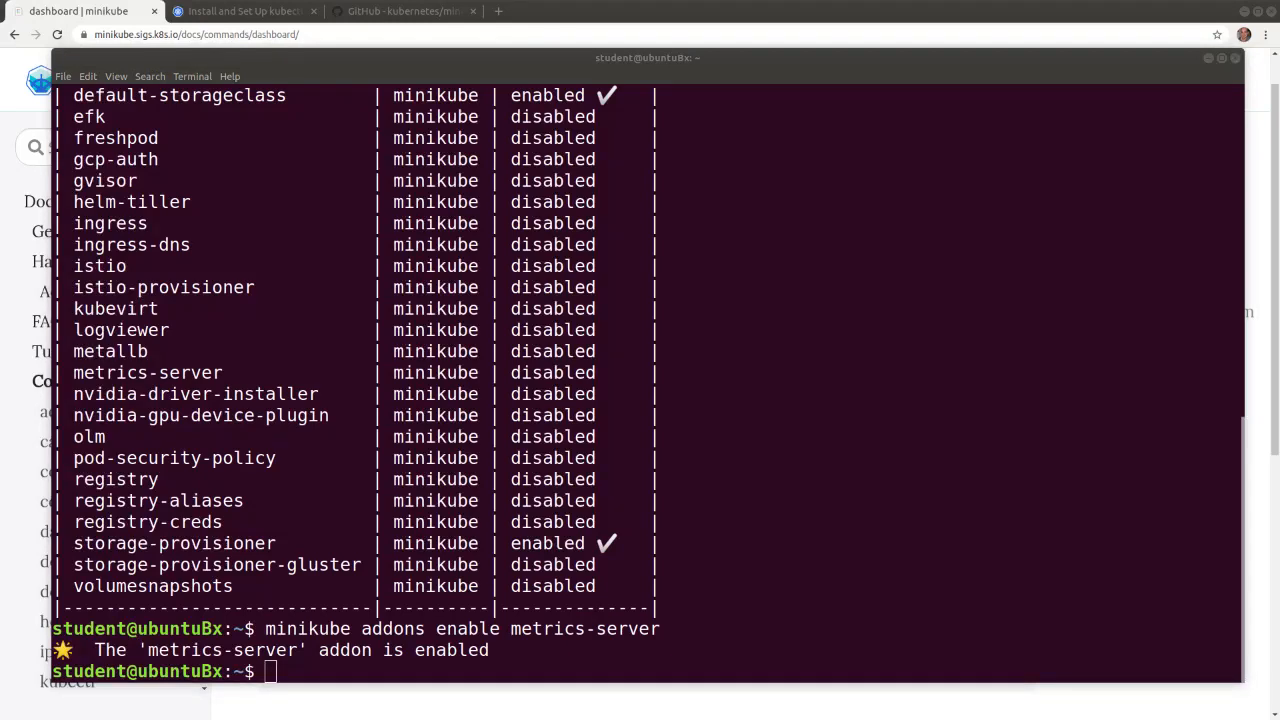
{"action": "type", "text": "minikube addons enable dashboard"}
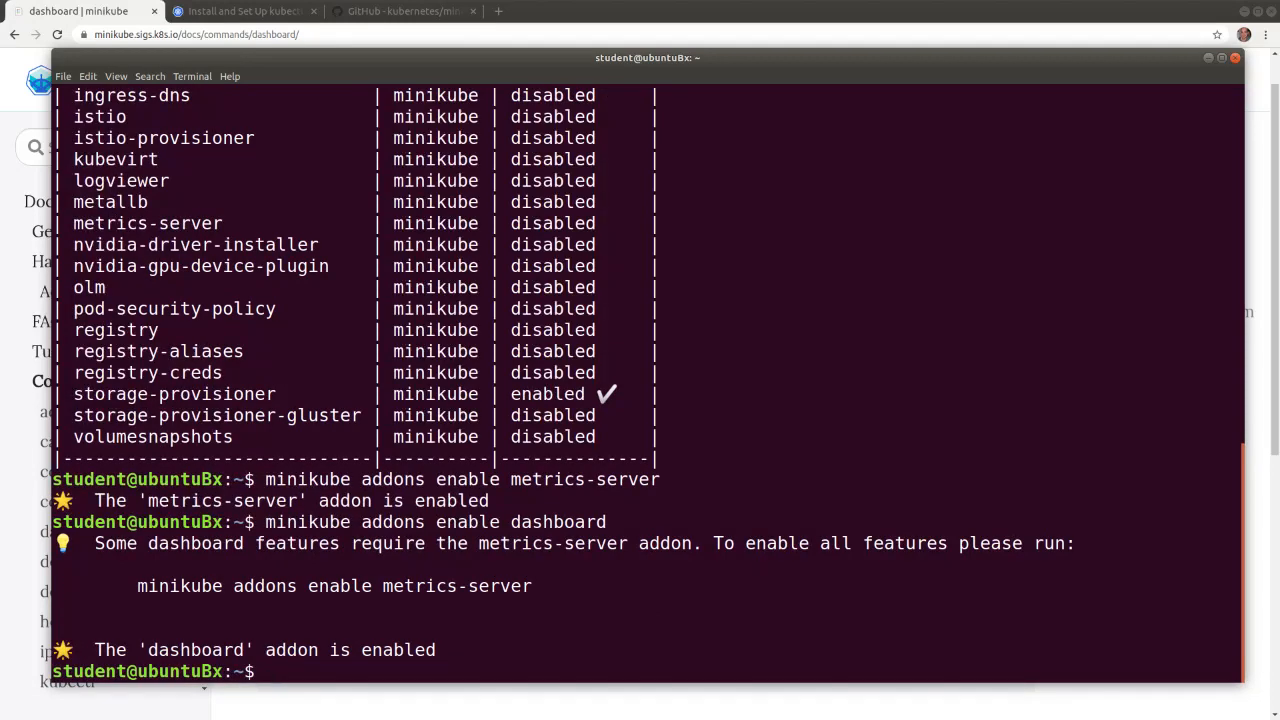
Step: List Minikube addons to verify both are enabled, then launch 'minikube dashboard'
{"action": "type", "text": "minikube addons list"}
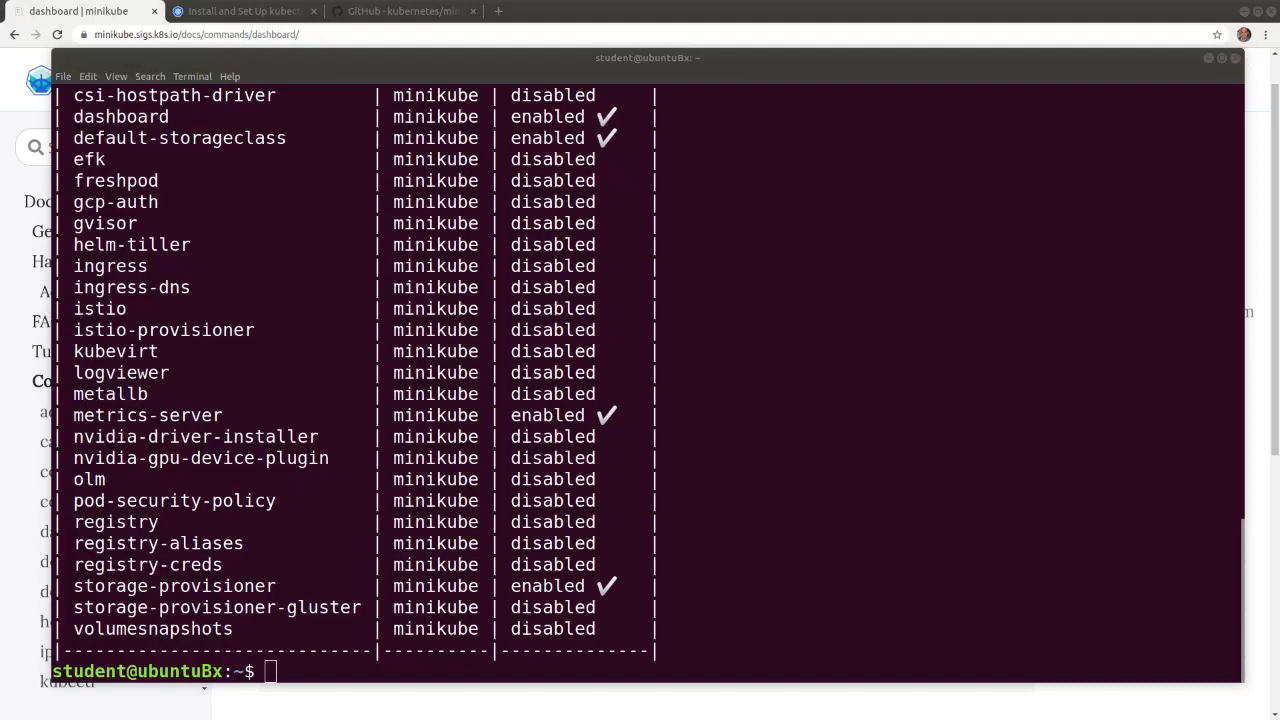
{"action": "type", "text": "minikube dashboard"}
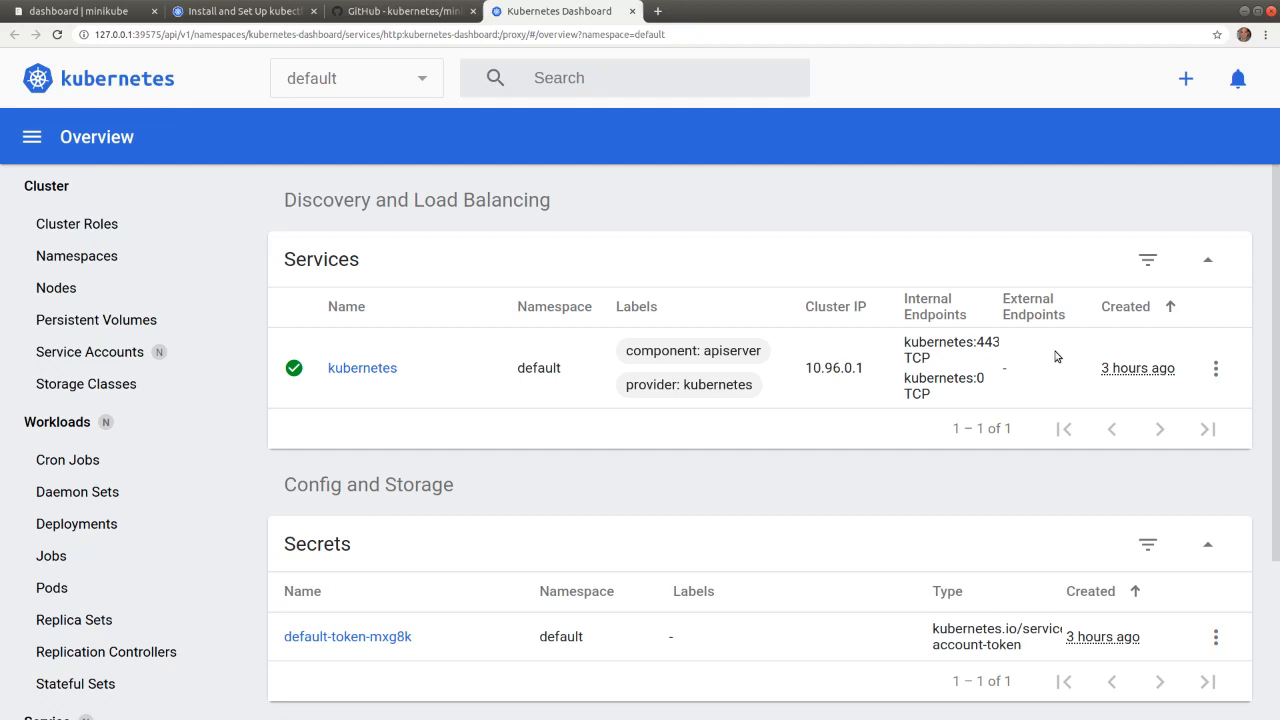
{"action": "mouse_move", "coordinate": [447, 68]}
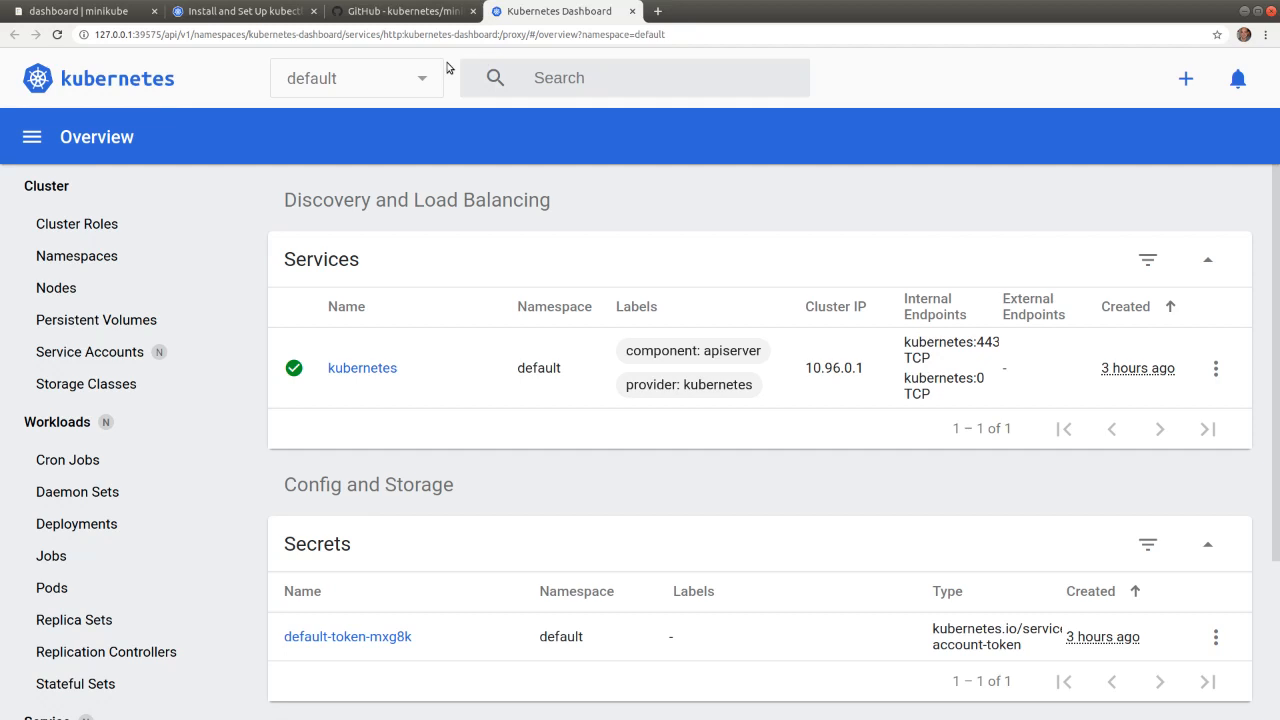
Step: Switch the dashboard to All namespaces and view the Nodes page
{"action": "left_click", "coordinate": [355, 78]}
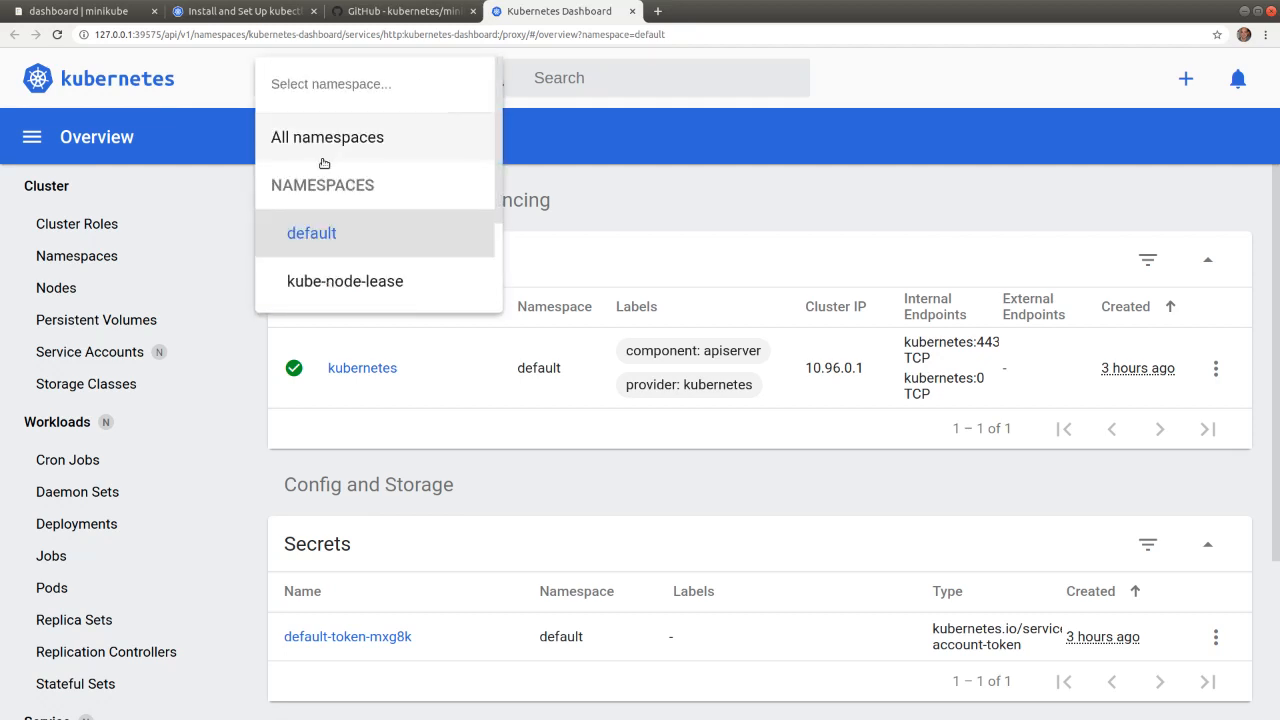
{"action": "left_click", "coordinate": [327, 137]}
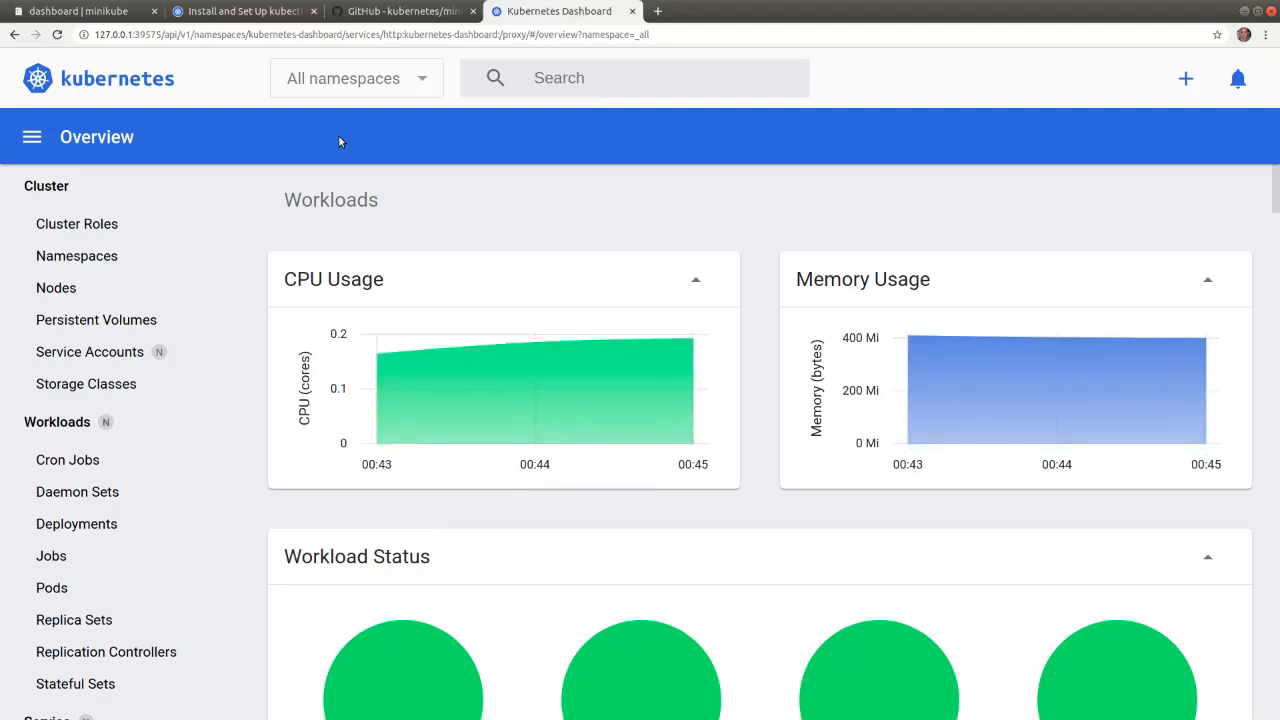
{"action": "mouse_move", "coordinate": [76, 256]}
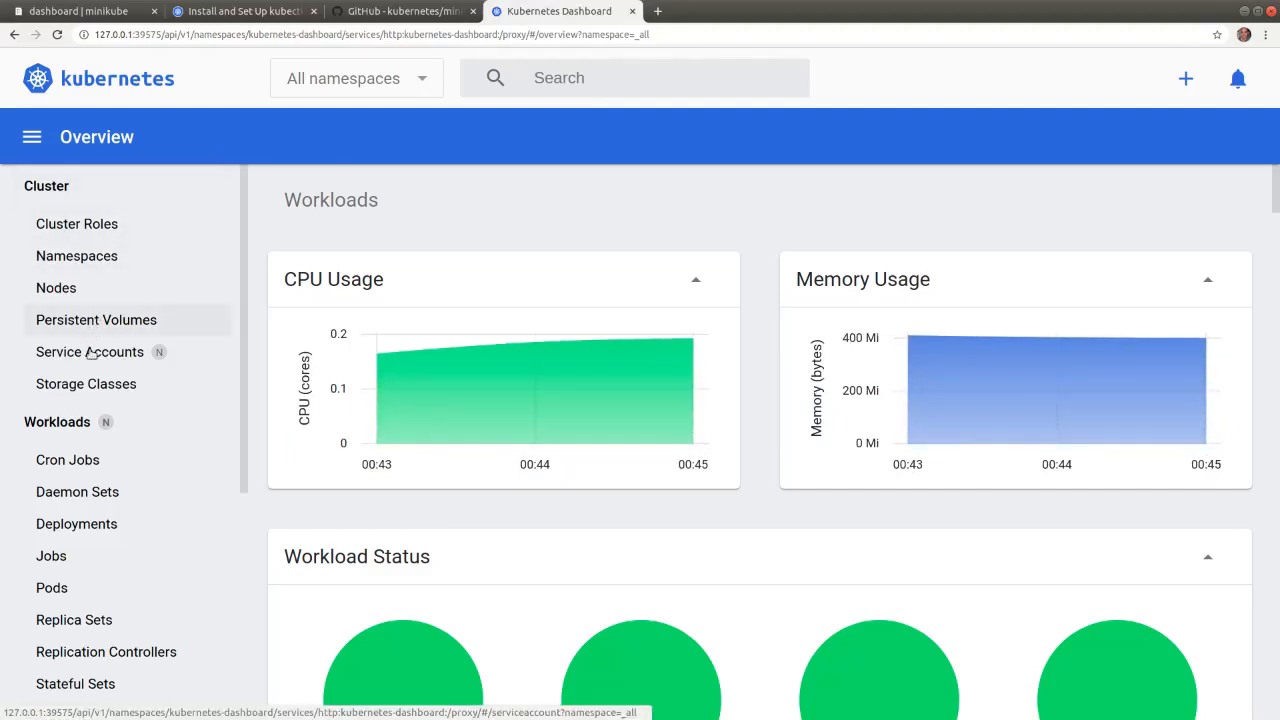
{"action": "mouse_move", "coordinate": [89, 352]}
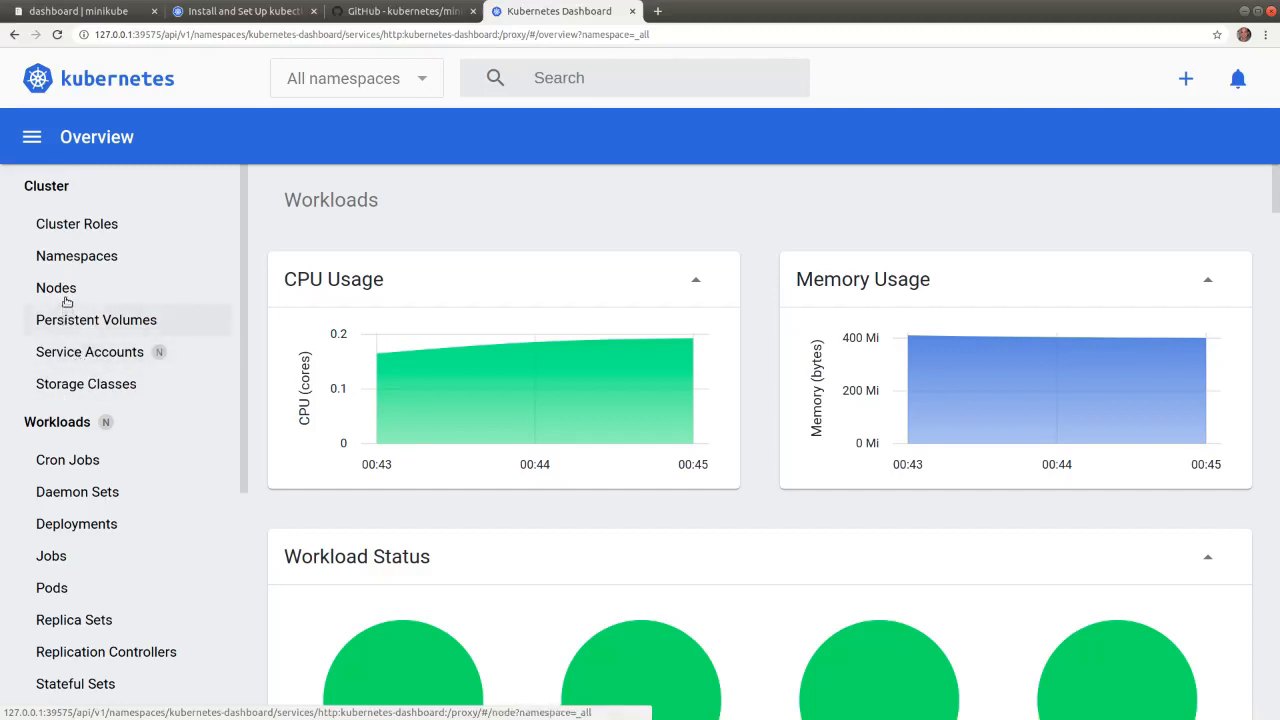
{"action": "left_click", "coordinate": [56, 287]}
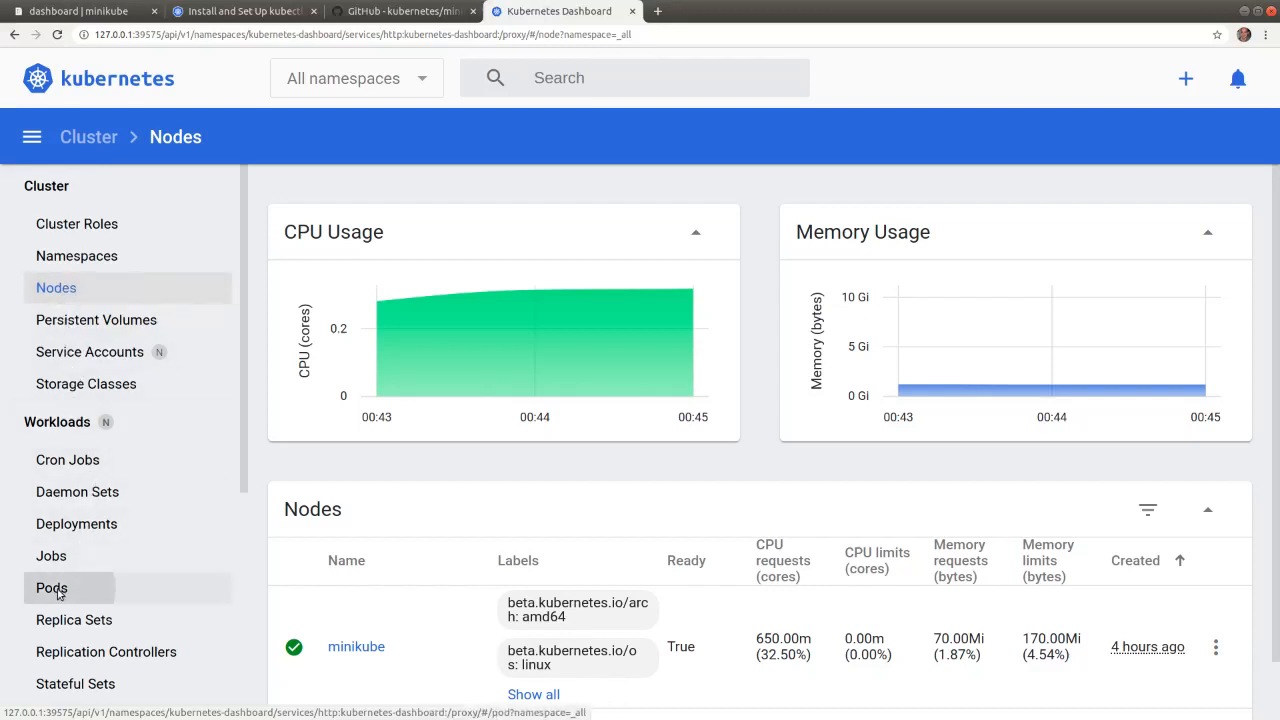
Step: Browse the Pods, Deployments and Daemon Sets lists, ending on kube-proxy
{"action": "left_click", "coordinate": [51, 588]}
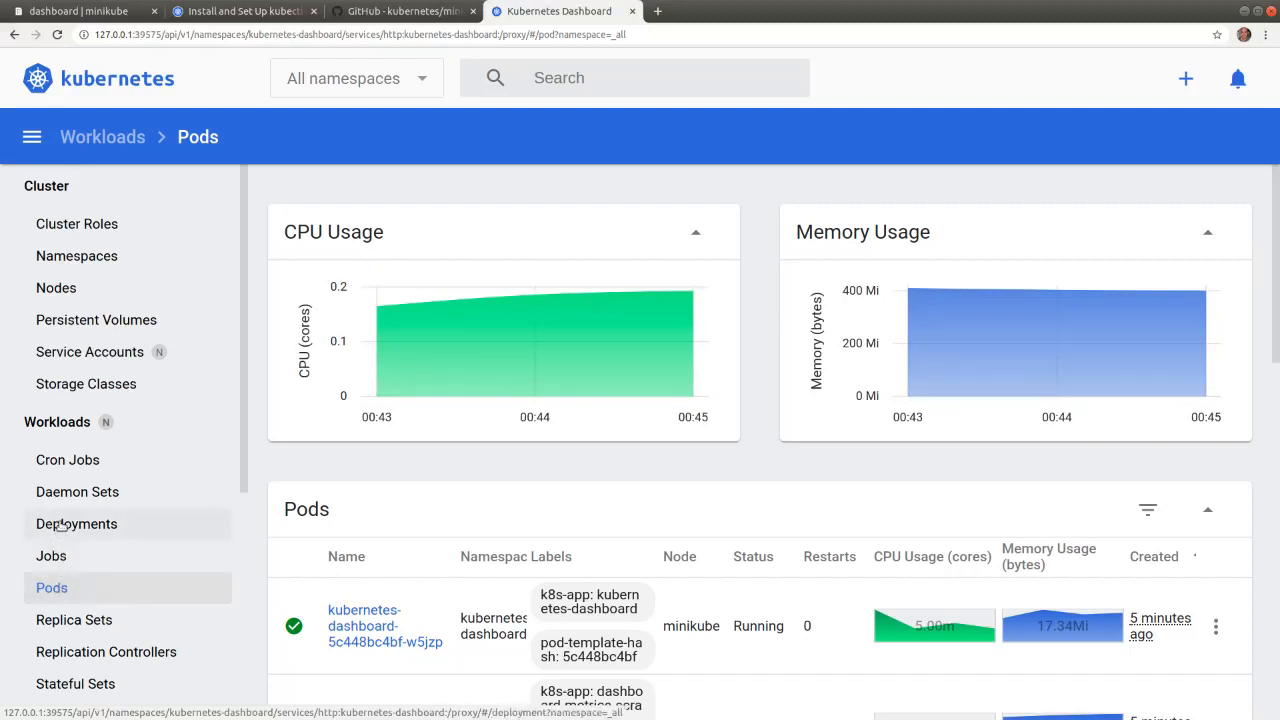
{"action": "left_click", "coordinate": [76, 523]}
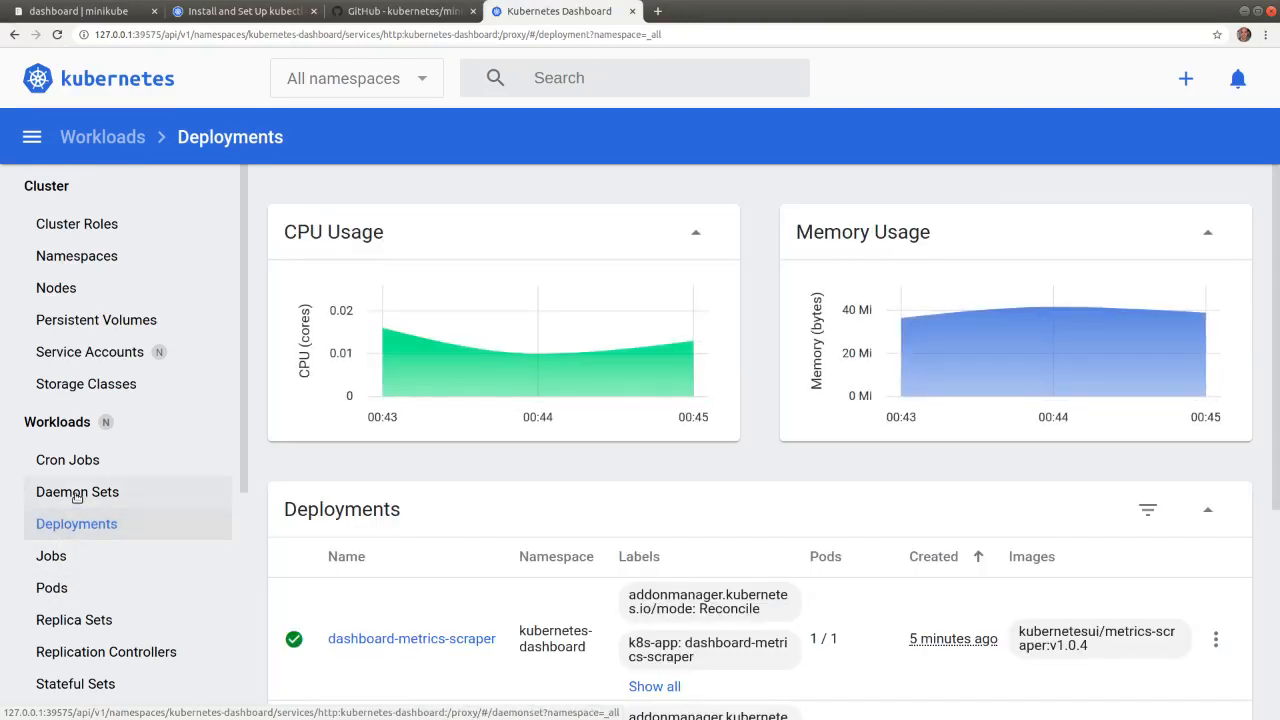
{"action": "left_click", "coordinate": [77, 491]}
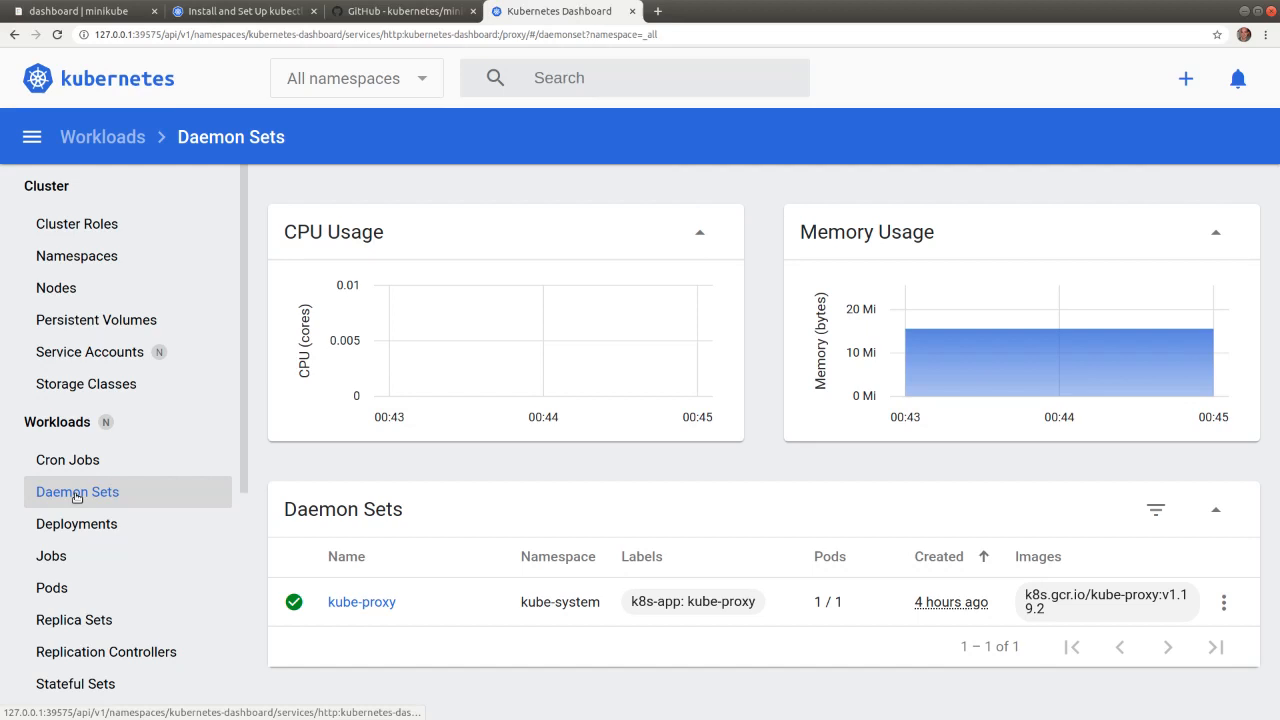
{"action": "mouse_move", "coordinate": [1261, 94]}
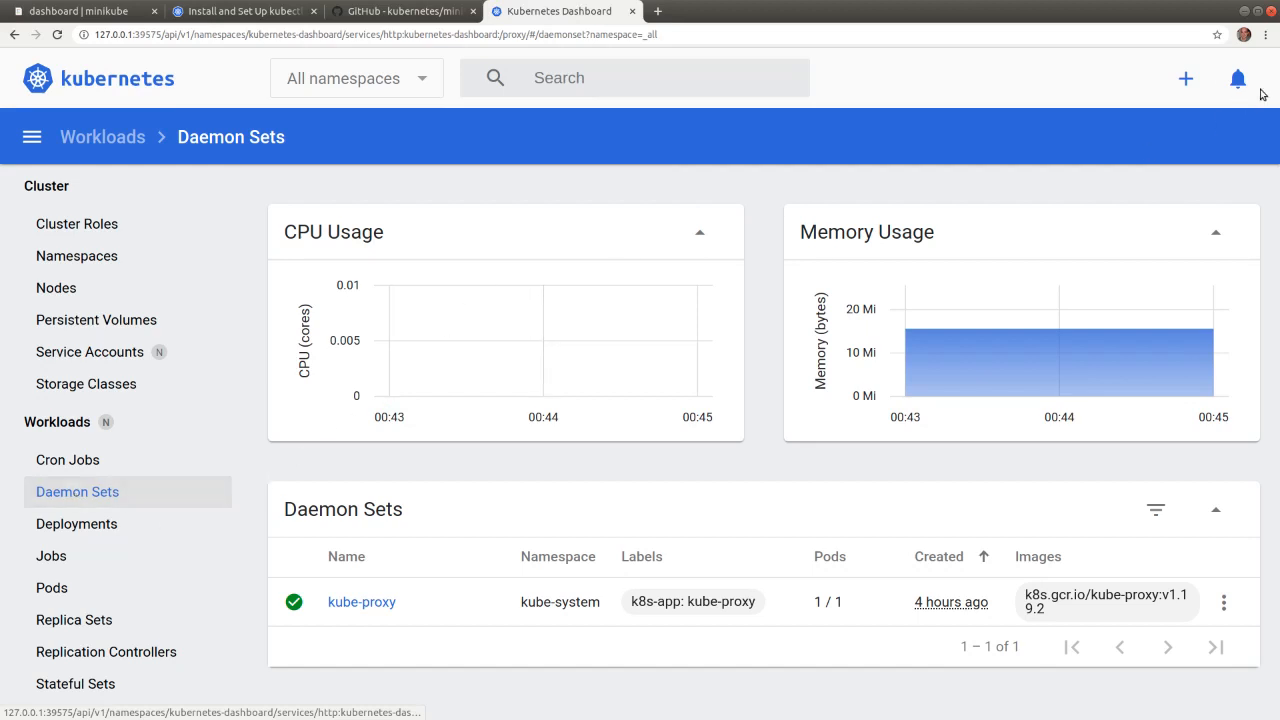
{"action": "mouse_move", "coordinate": [1186, 78]}
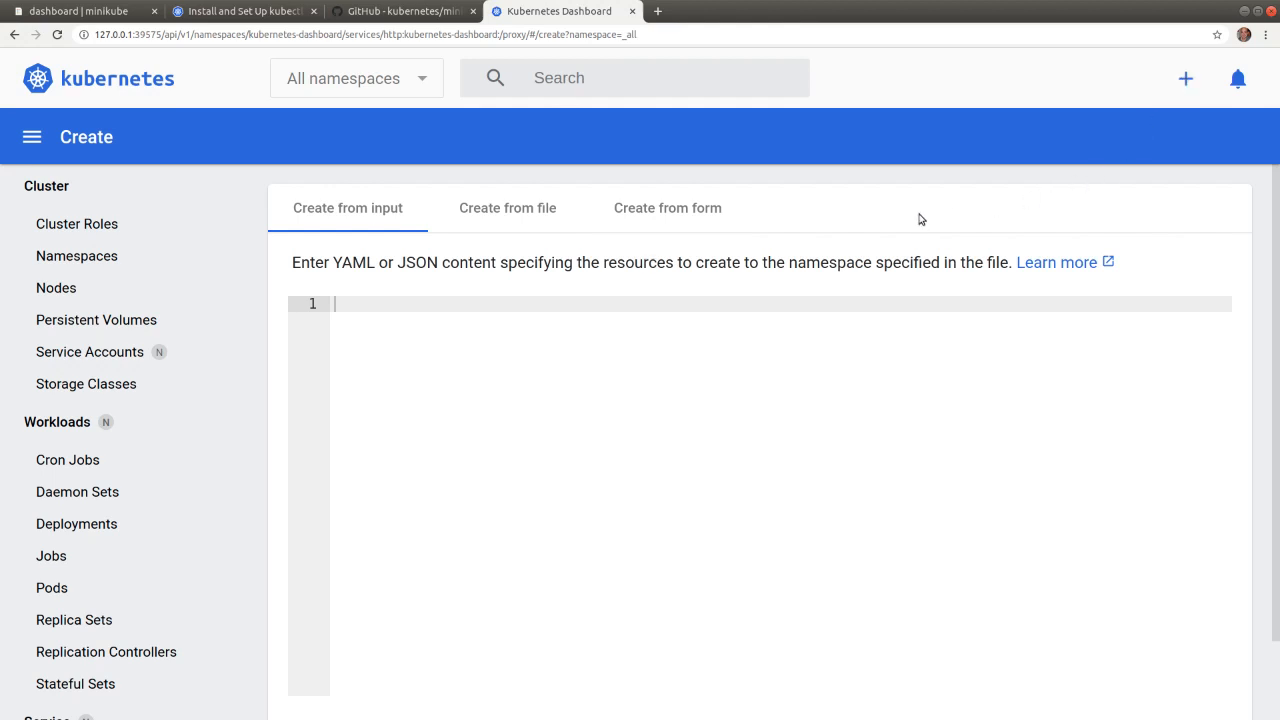
{"action": "mouse_move", "coordinate": [797, 279]}
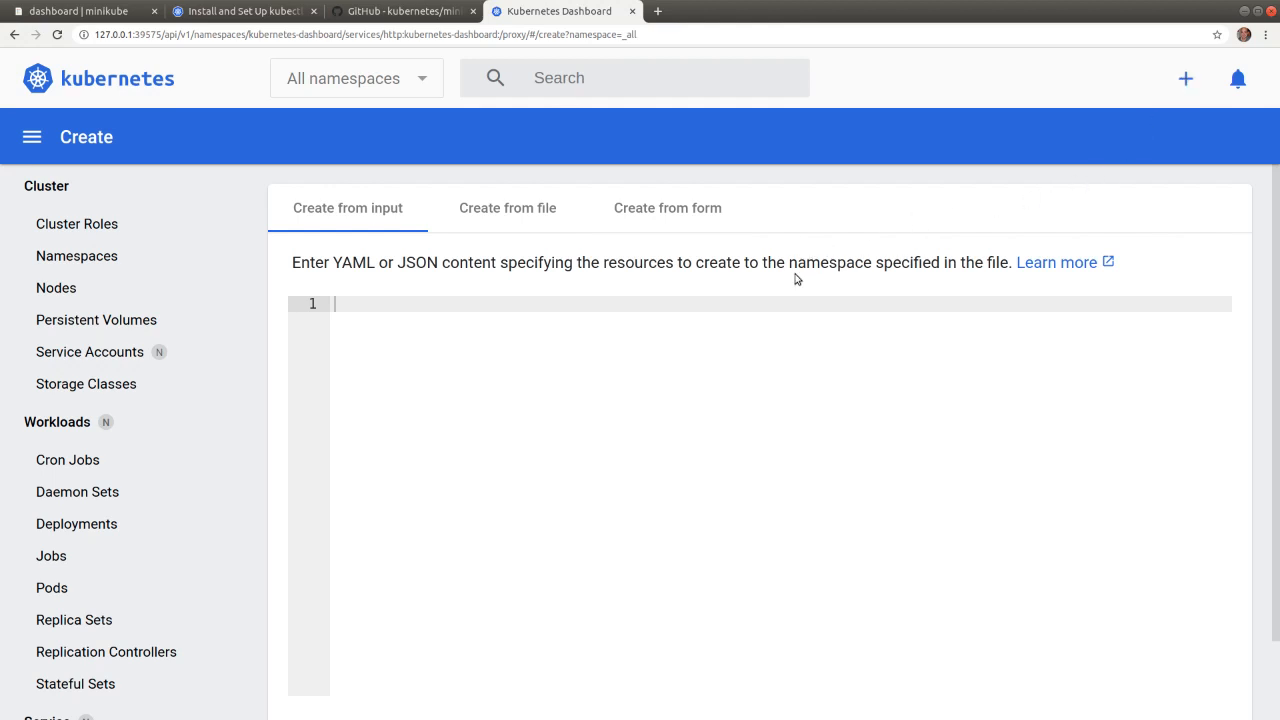
{"action": "mouse_move", "coordinate": [378, 210]}
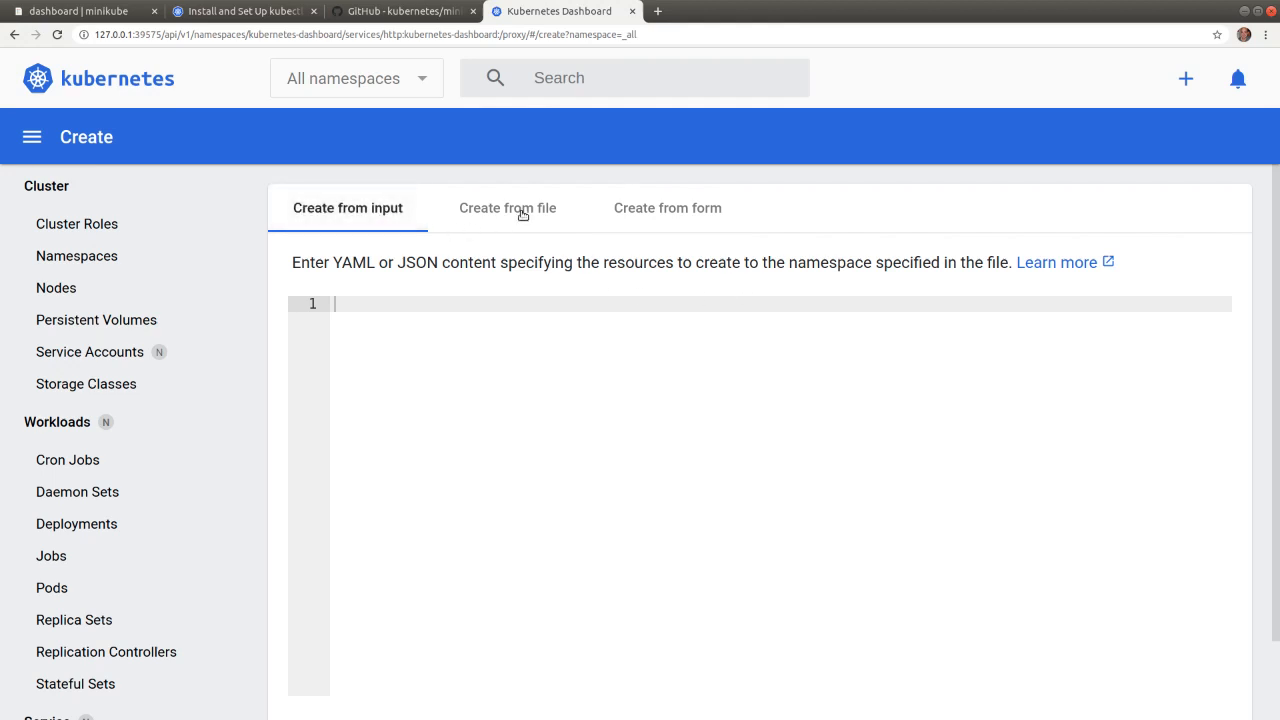
Step: View the Create from file tab, then open the Create from form deploy page
{"action": "left_click", "coordinate": [507, 208]}
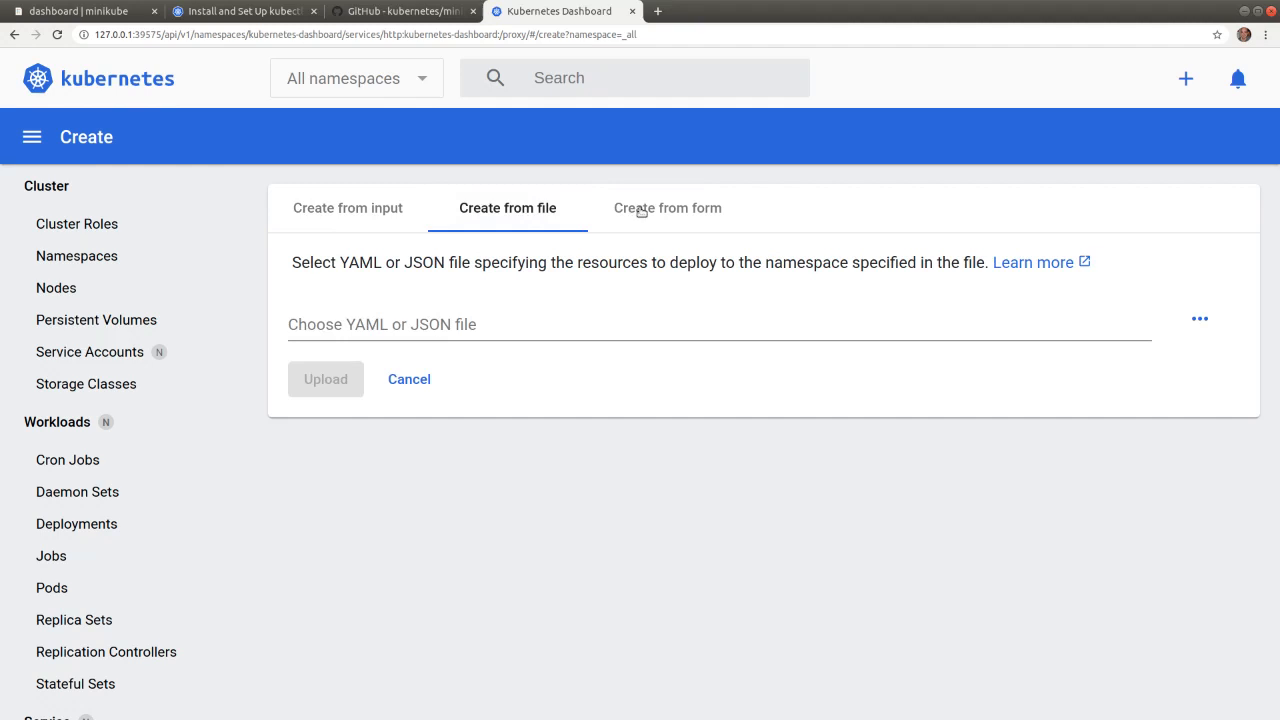
{"action": "left_click", "coordinate": [667, 208]}
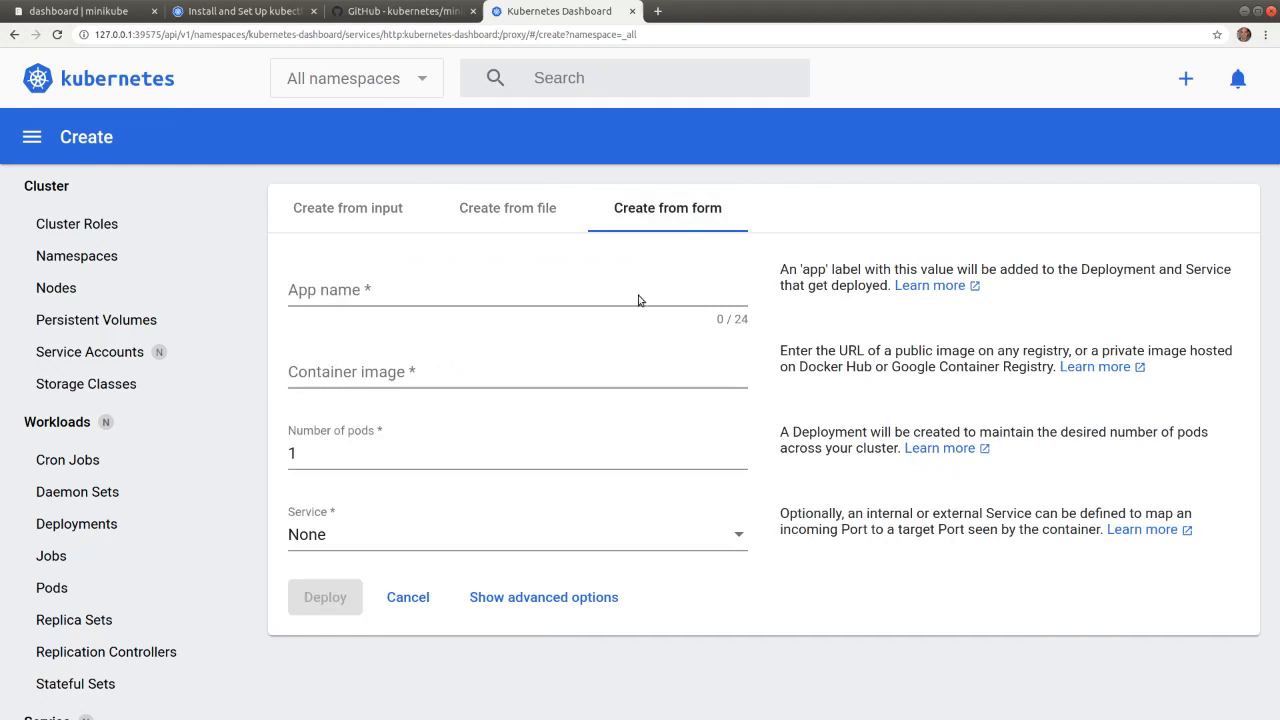
{"action": "mouse_move", "coordinate": [650, 341]}
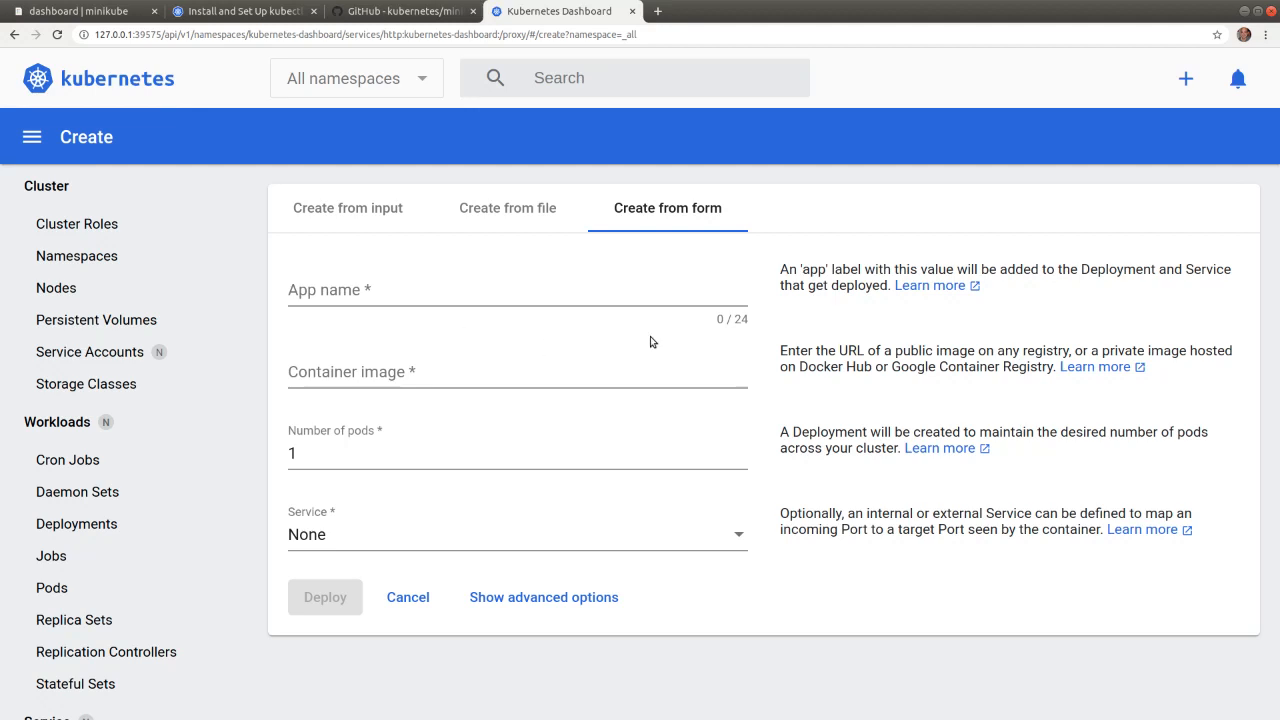